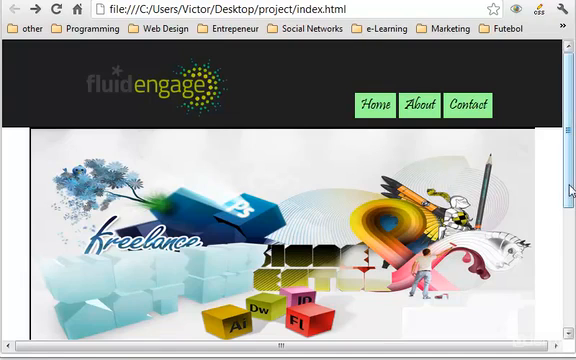
# Scroll through the fluidengage homepage and select the About heading text.
pyautogui.scroll(-3)
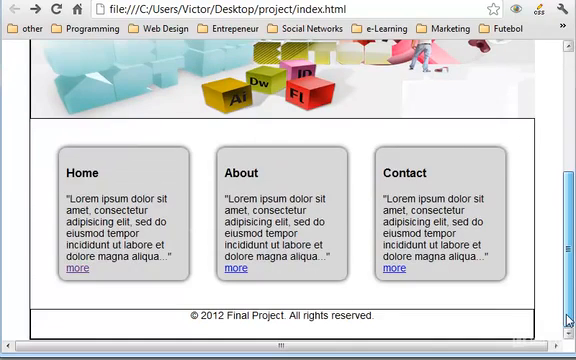
pyautogui.scroll(3)
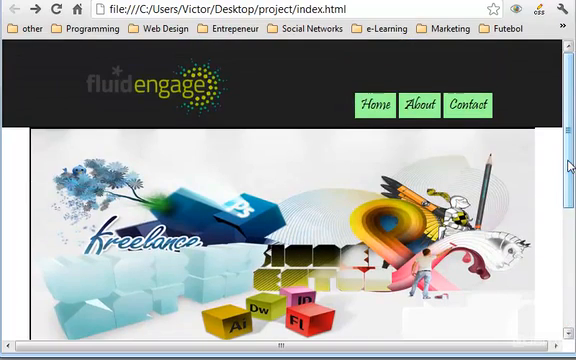
pyautogui.scroll(-3)
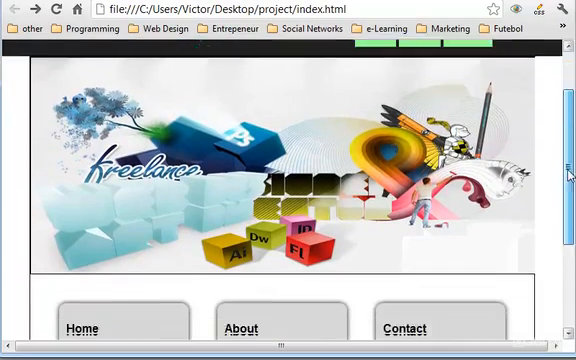
pyautogui.scroll(-3)
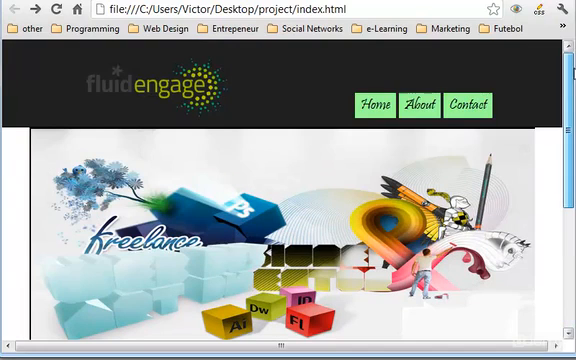
pyautogui.scroll(-3)
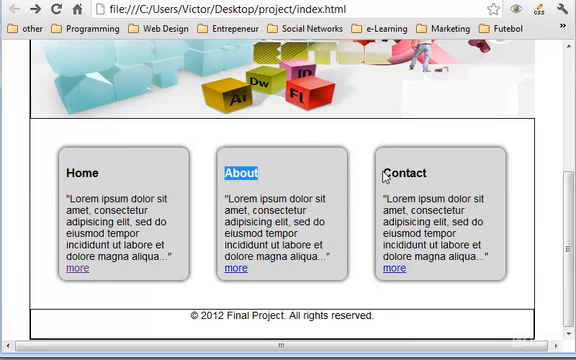
pyautogui.doubleClick(407, 173)
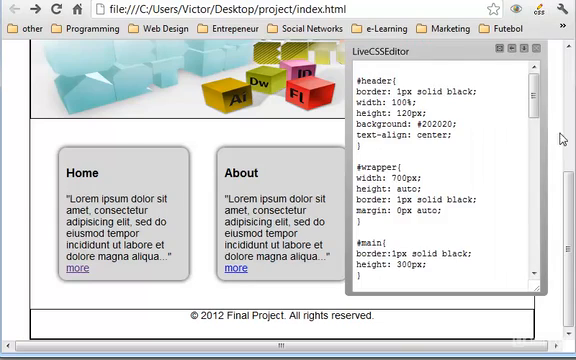
pyautogui.scroll(-3)
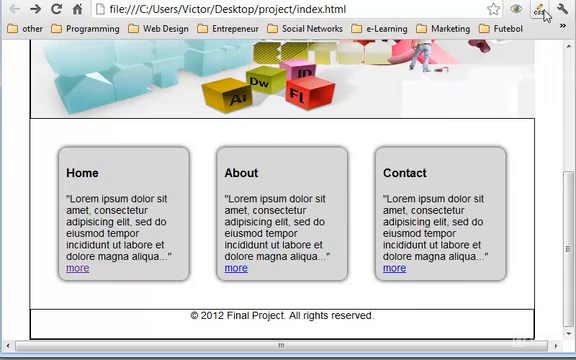
pyautogui.click(547, 11)
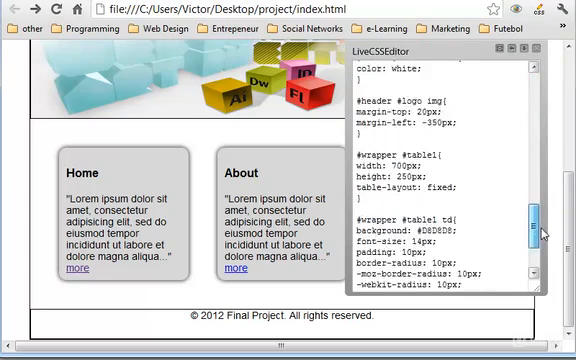
pyautogui.scroll(-3)
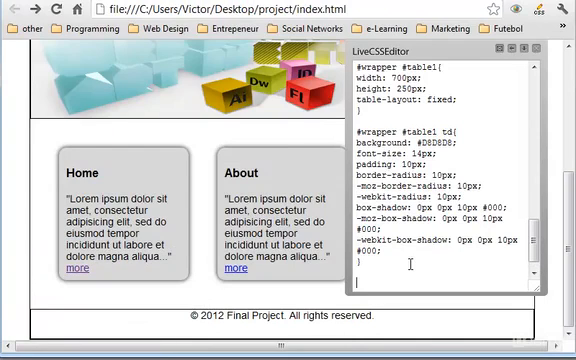
# Type the #wrapper #table1 td h3 rule: text-align center, font-family pristina, font-size 18px.
pyautogui.write('#wrapper #tab')
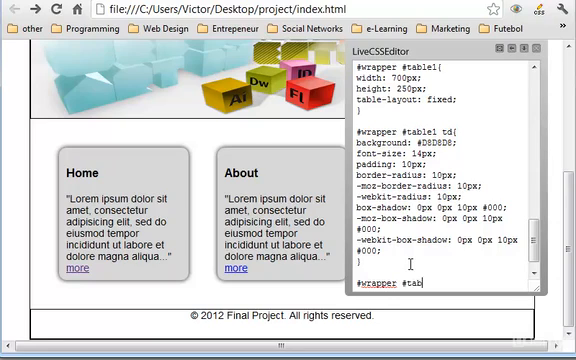
pyautogui.write('e1 td h3{')
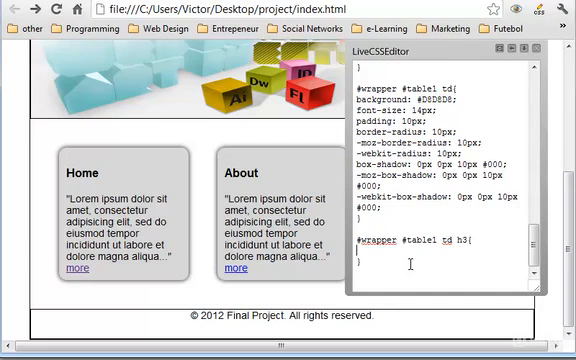
pyautogui.write('text')
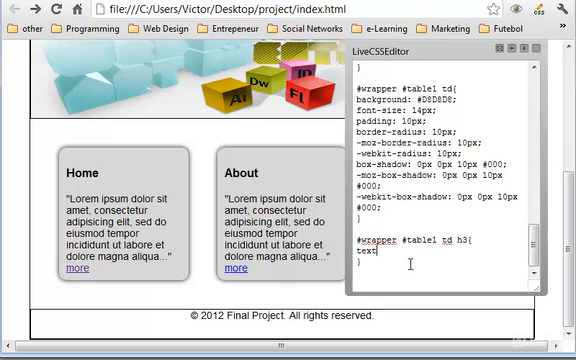
pyautogui.write('-align:')
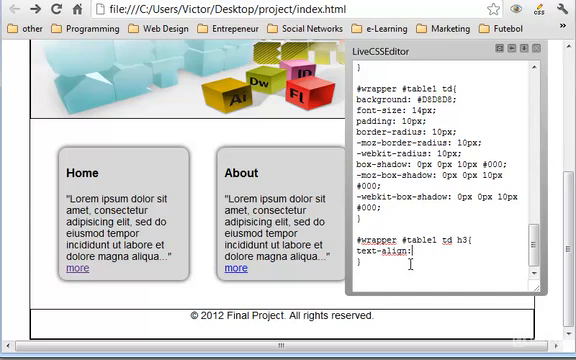
pyautogui.write('center;')
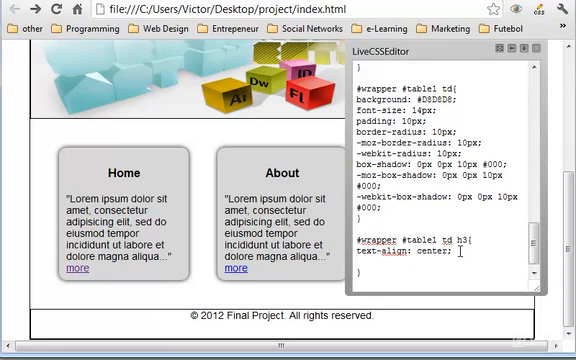
pyautogui.write('font')
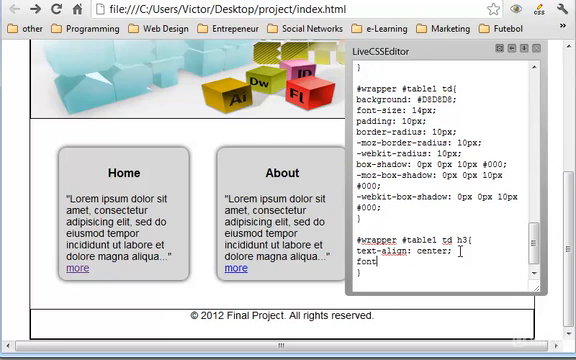
pyautogui.write('-family')
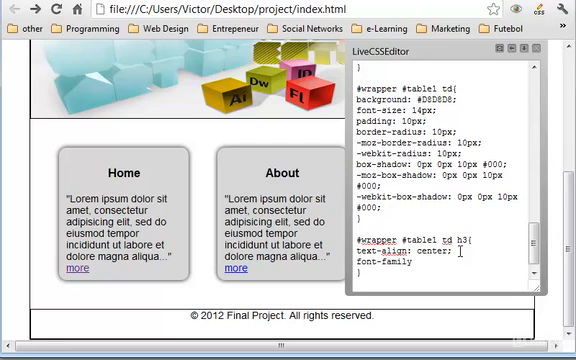
pyautogui.write('pristina;')
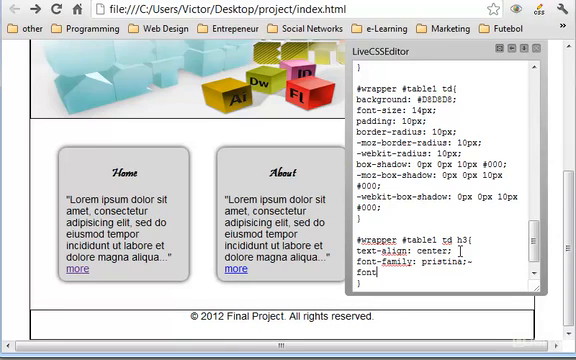
pyautogui.write('font-size:')
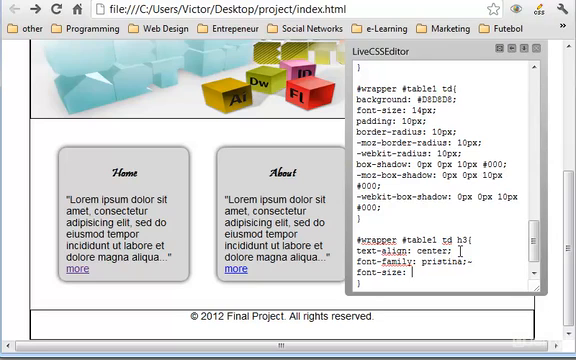
pyautogui.write('15px')
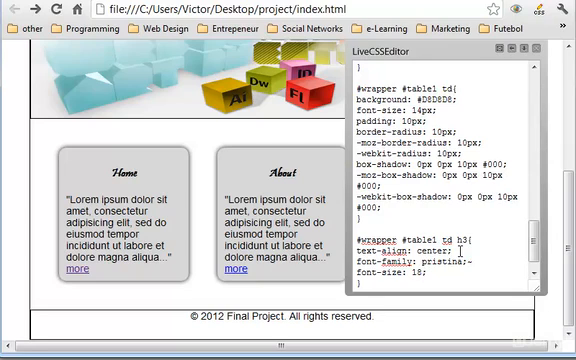
pyautogui.write('px')
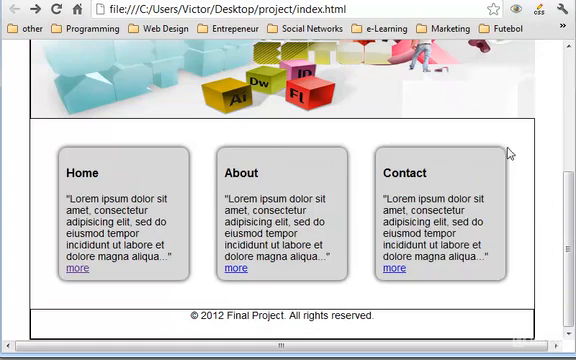
pyautogui.moveTo(544, 214)
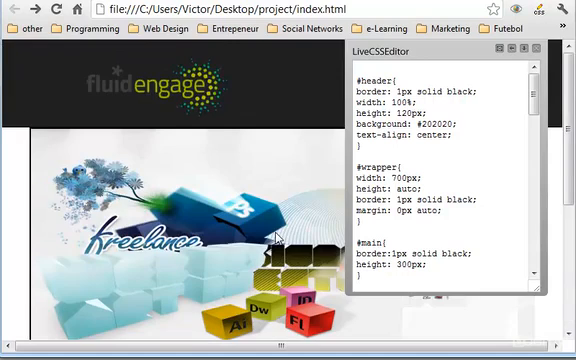
pyautogui.scroll(-3)
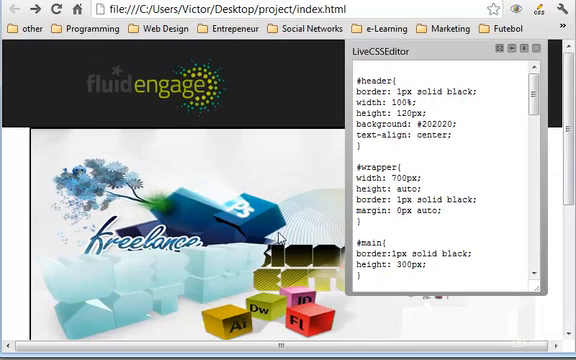
pyautogui.scroll(-3)
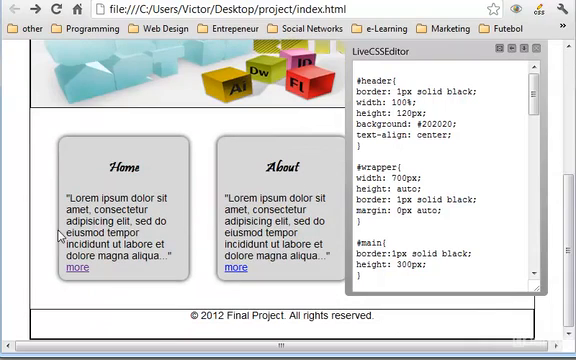
pyautogui.moveTo(40, 118)
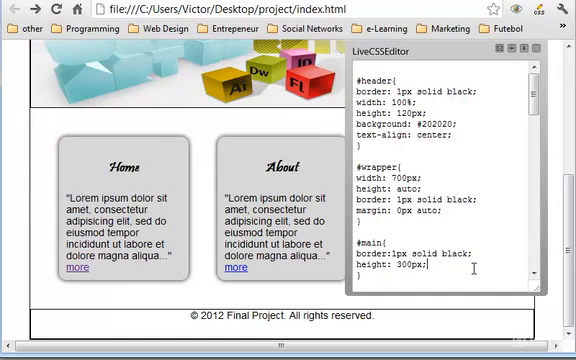
pyautogui.scroll(-3)
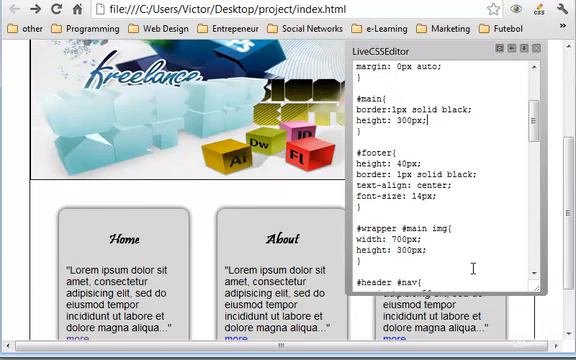
pyautogui.scroll(-3)
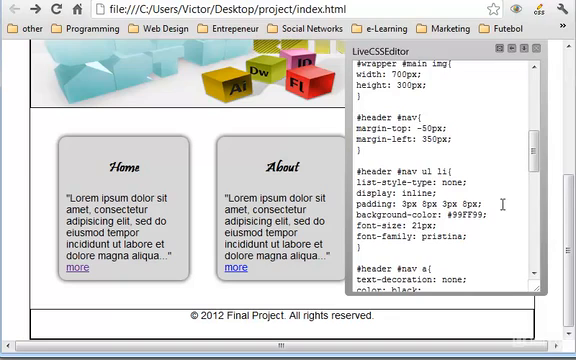
pyautogui.scroll(-3)
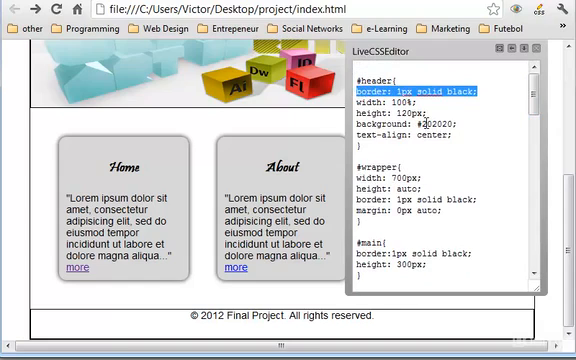
# Delete the header, wrapper and main borders and set the footer to 'border-top: 1px solid gray'.
pyautogui.press('Delete')
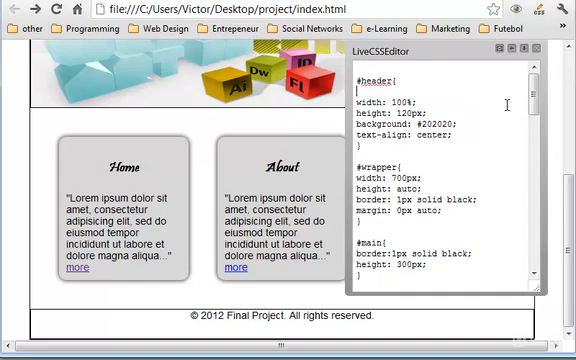
pyautogui.click(485, 189)
pyautogui.write('border-top: 1px solid')
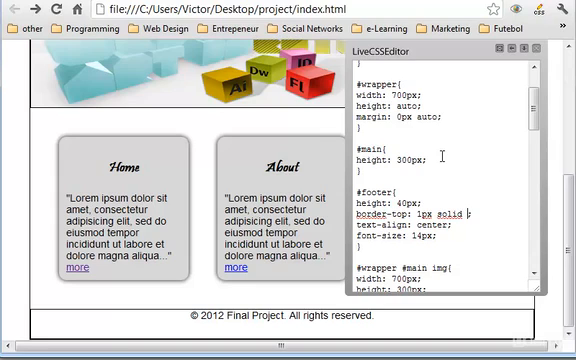
pyautogui.write('gray')
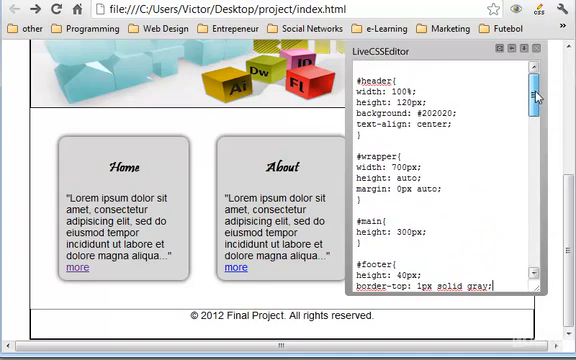
pyautogui.scroll(-3)
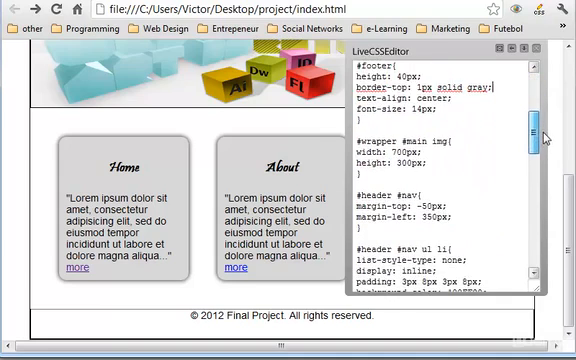
pyautogui.scroll(-3)
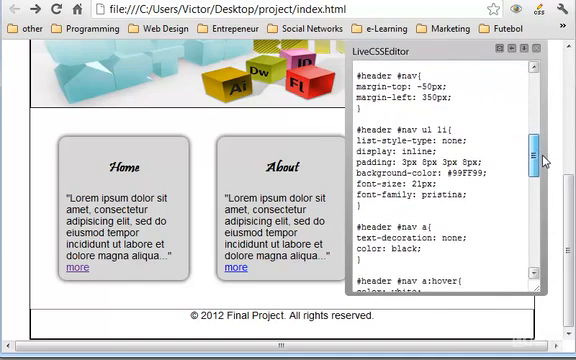
pyautogui.scroll(-3)
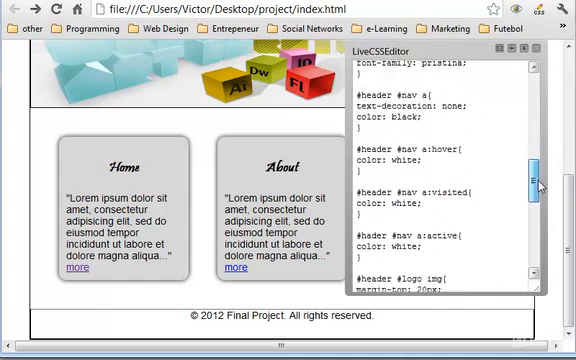
pyautogui.scroll(-3)
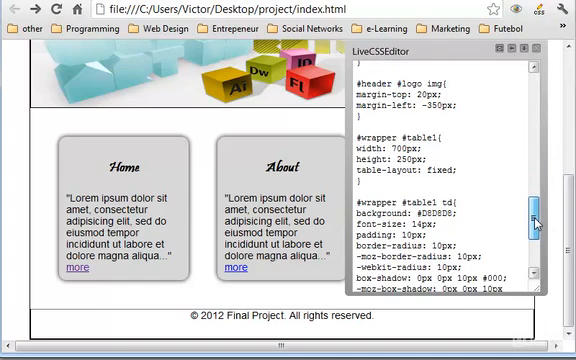
pyautogui.scroll(-3)
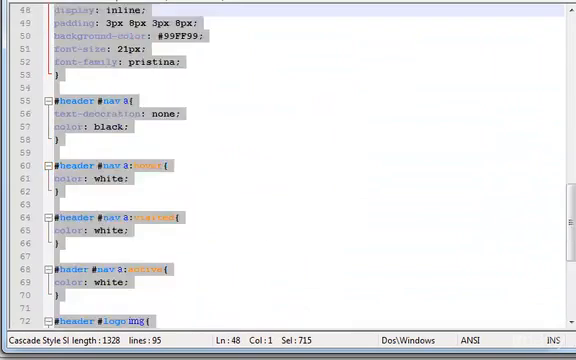
# Scroll up through the rules in style.css.
pyautogui.scroll(3)
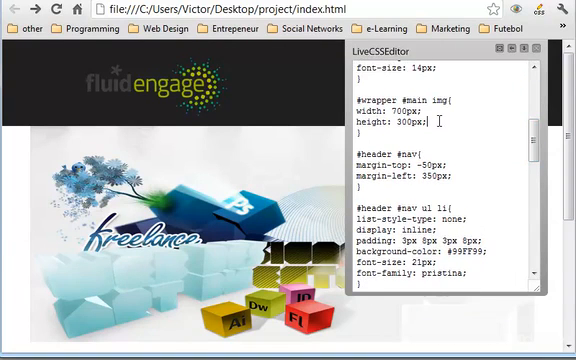
# Add 'border: 1px solid gray;' to #wrapper #main img and scroll the page to check it.
pyautogui.write('border: 1px s')
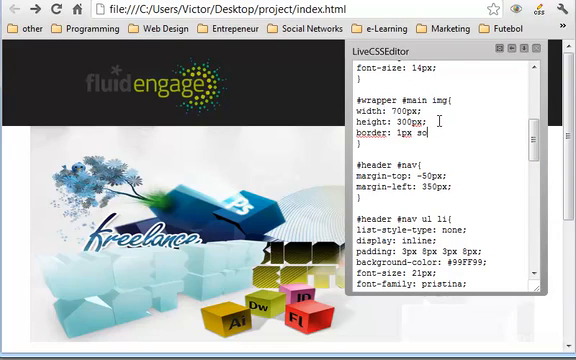
pyautogui.write('olid gray;')
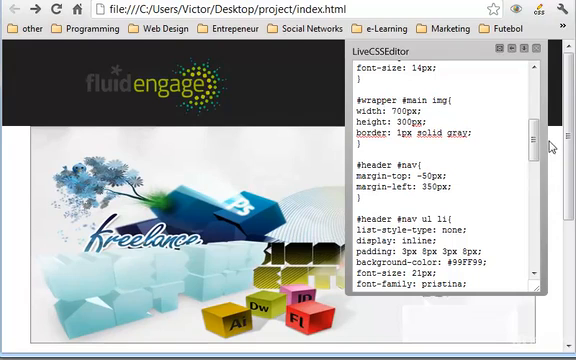
pyautogui.moveTo(33, 327)
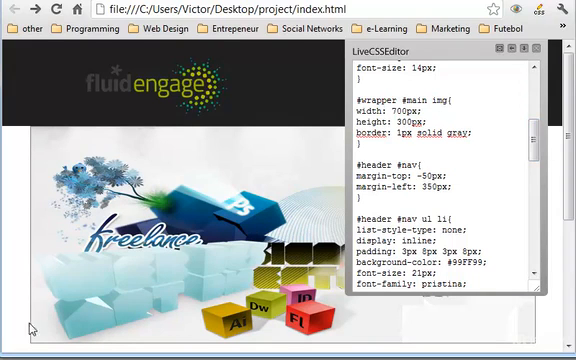
pyautogui.scroll(-3)
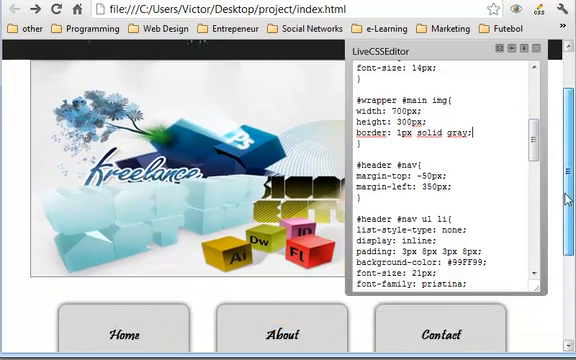
pyautogui.scroll(-3)
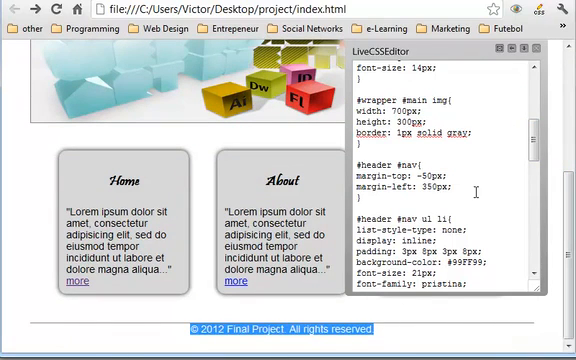
pyautogui.scroll(-3)
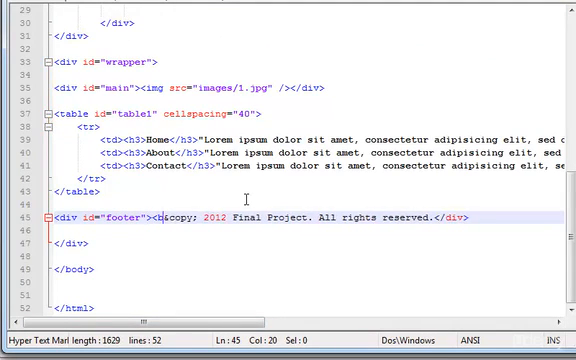
# Insert <br /> before the &copy; text in the index.html footer div.
pyautogui.write('<br />')
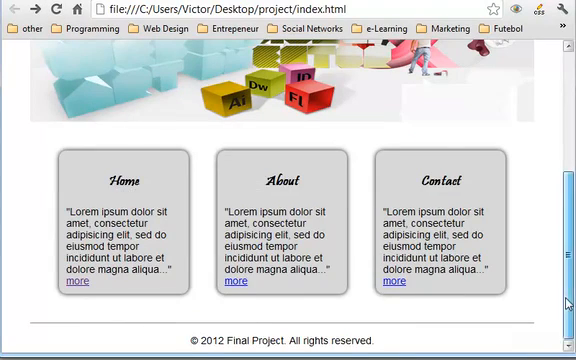
pyautogui.scroll(3)
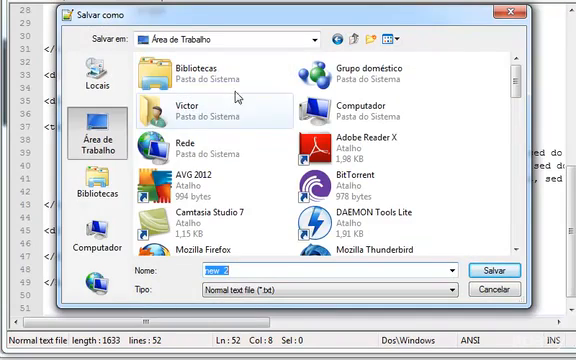
# Save the new document as about.html in the project folder.
pyautogui.scroll(-3)
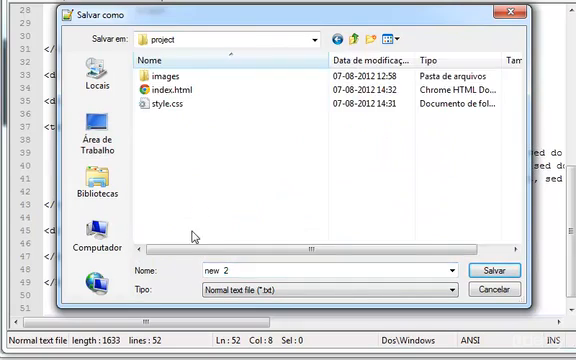
pyautogui.write('abc')
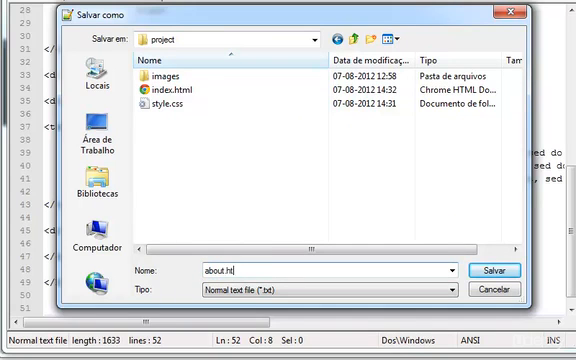
pyautogui.click(498, 270)
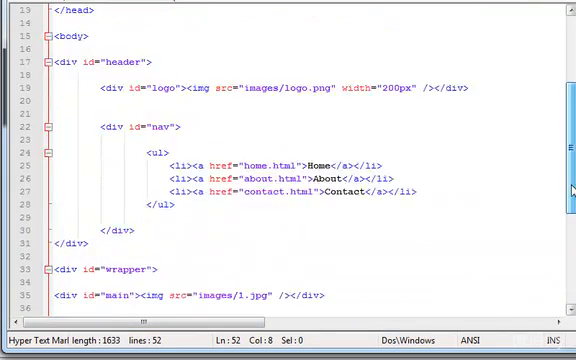
# Change the page title to About.
pyautogui.scroll(3)
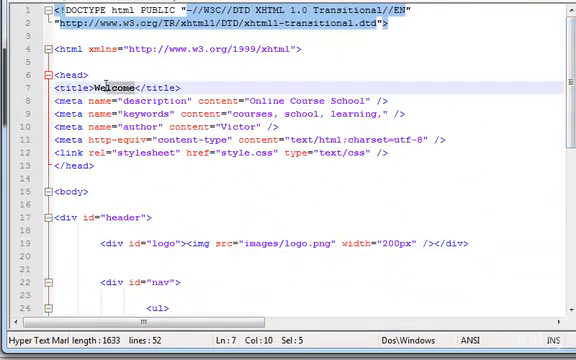
pyautogui.write('About')
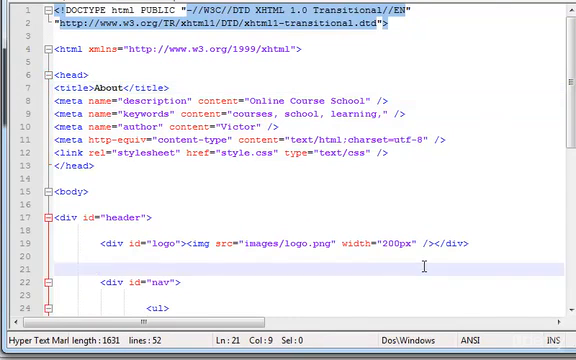
pyautogui.scroll(-3)
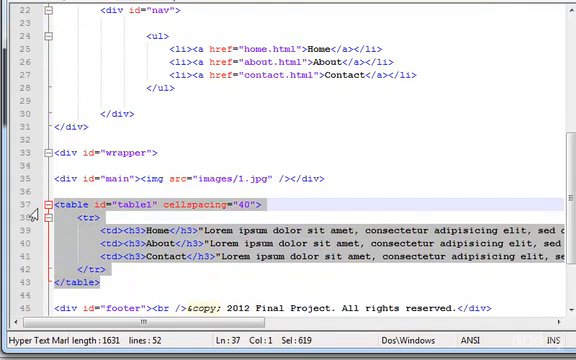
# Delete the table1 block and main image, adding <h3>About</h3> inside div#main.
pyautogui.press('Delete')
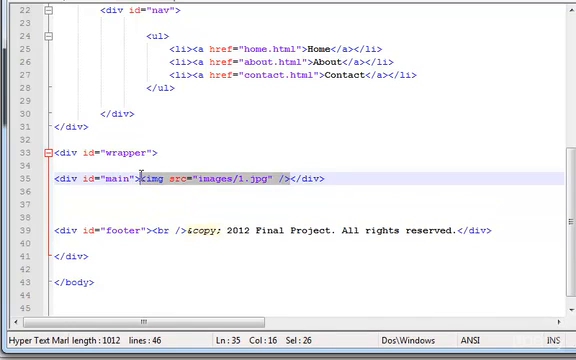
pyautogui.press('Delete')
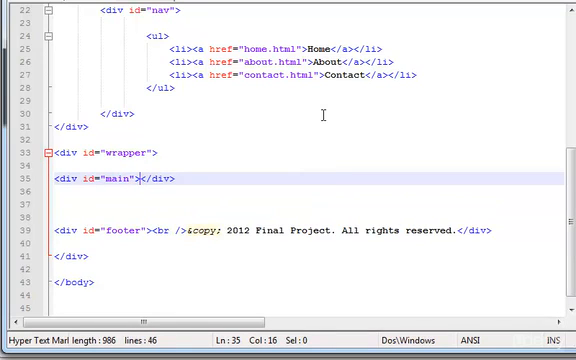
pyautogui.write('<h3><')
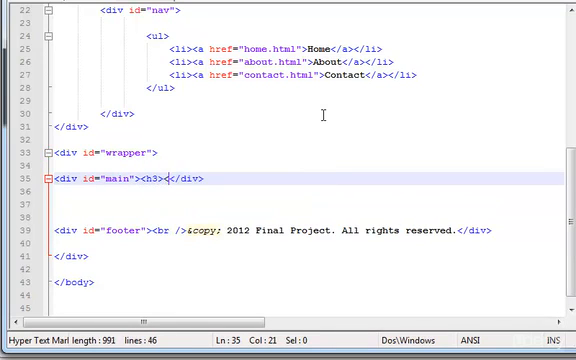
pyautogui.write('</h3>')
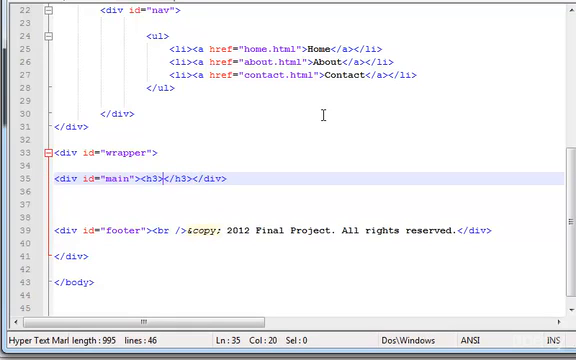
pyautogui.write('About')
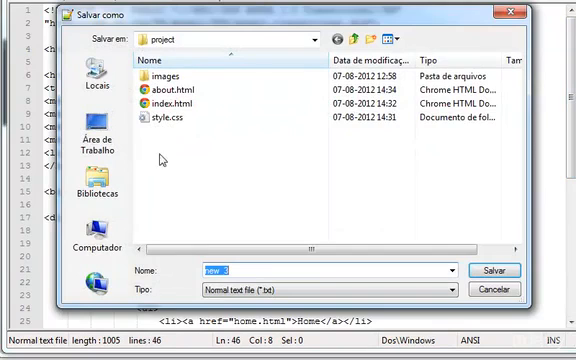
pyautogui.moveTo(265, 270)
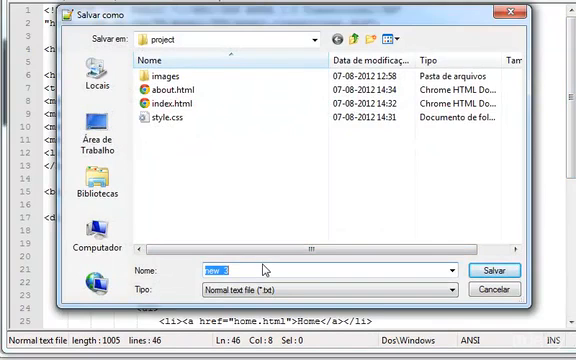
# Save the page as contact, with title Contact and h3 heading Contact Page.
pyautogui.write('contact')
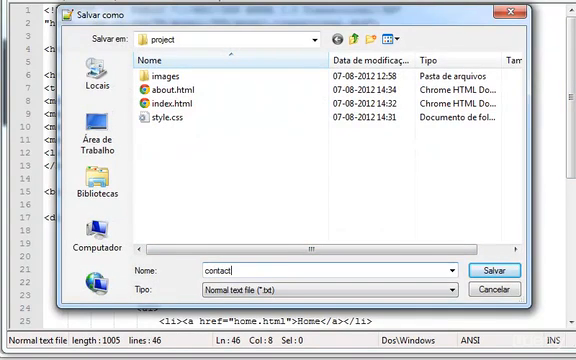
pyautogui.click(499, 271)
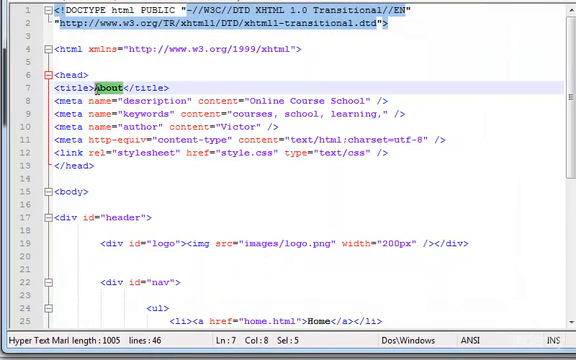
pyautogui.write('Contact')
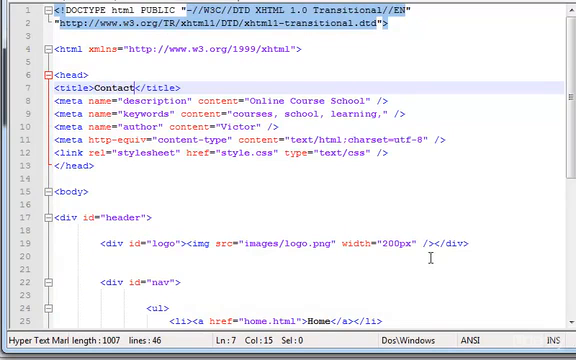
pyautogui.scroll(-3)
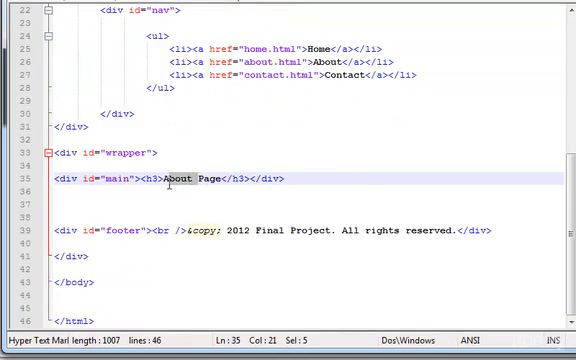
pyautogui.write('Contac')
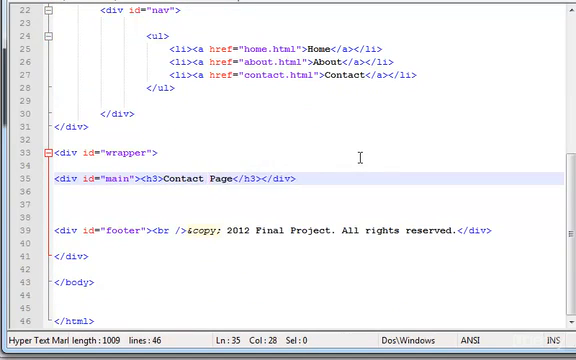
pyautogui.moveTo(340, 179)
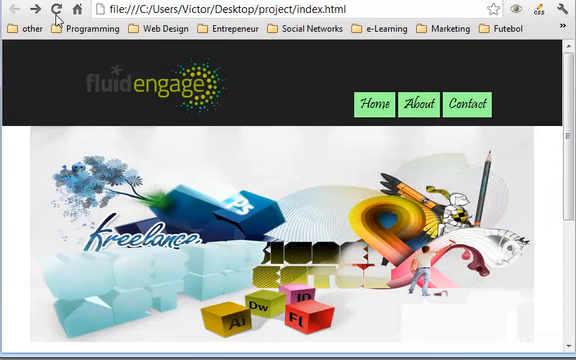
pyautogui.moveTo(62, 12)
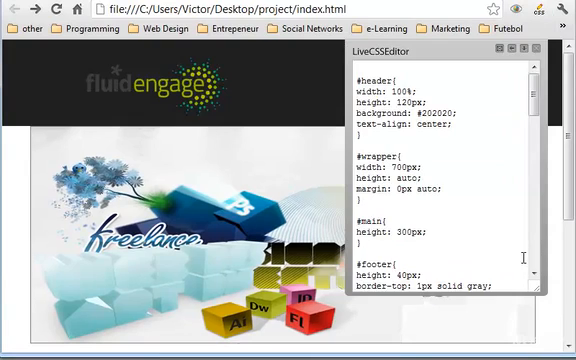
# Scroll through the stylesheet rules in the LiveCSSEditor panel.
pyautogui.scroll(-3)
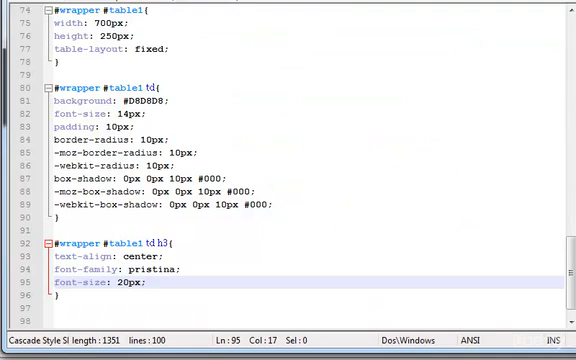
pyautogui.moveTo(237, 81)
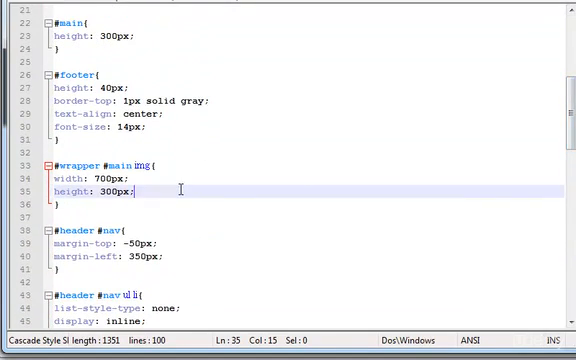
# Add 'border: 1px solid gray;' to the #wrapper #main img rule in style.css.
pyautogui.write('border')
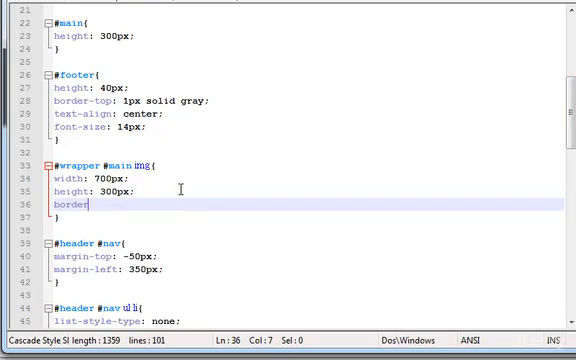
pyautogui.write(': 1')
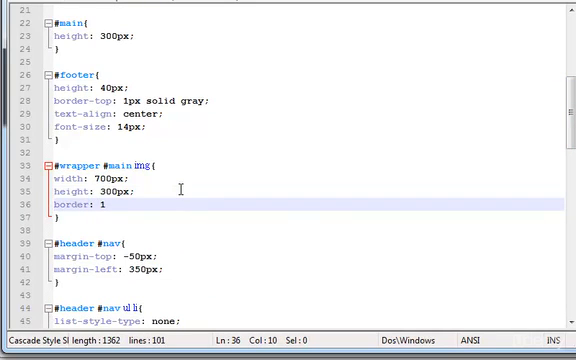
pyautogui.write('px solid')
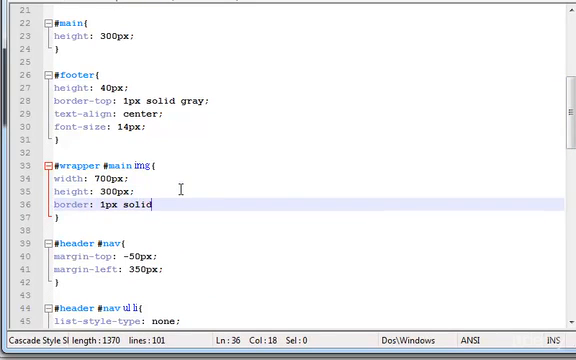
pyautogui.write('gray')
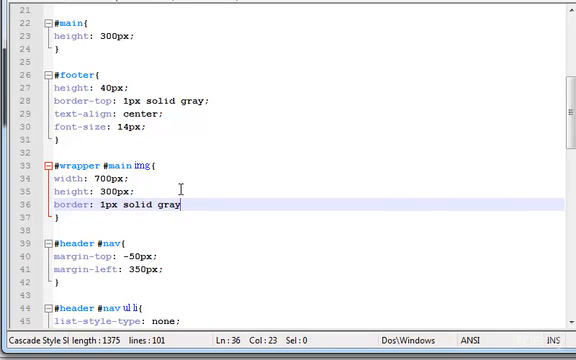
pyautogui.write(';')
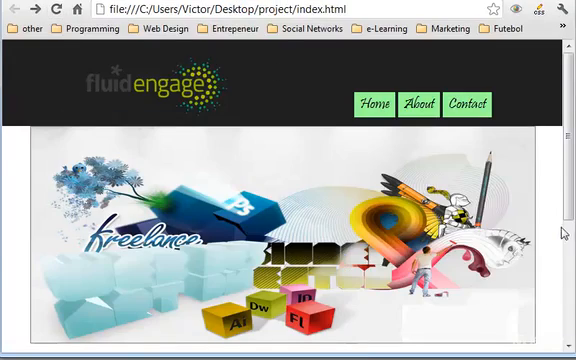
# Follow the nav links to the About and Contact pages, then try the Home link.
pyautogui.scroll(-3)
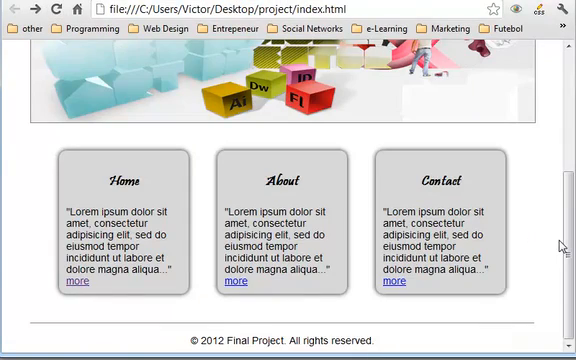
pyautogui.click(236, 281)
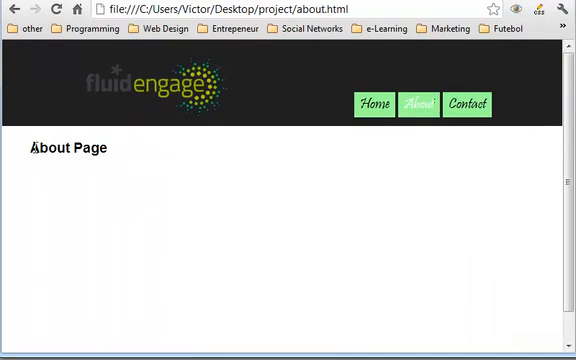
pyautogui.click(467, 103)
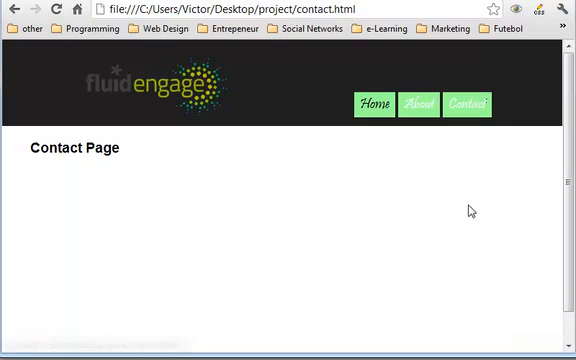
pyautogui.moveTo(28, 148); pyautogui.dragTo(98, 148)
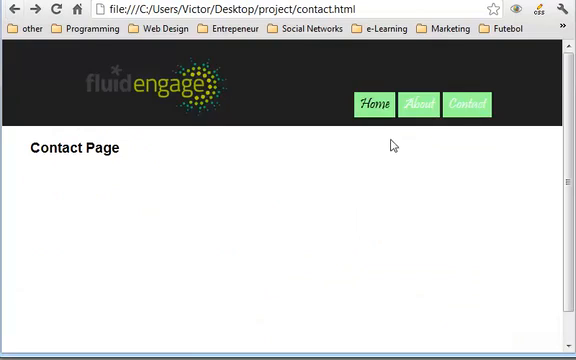
pyautogui.moveTo(375, 109)
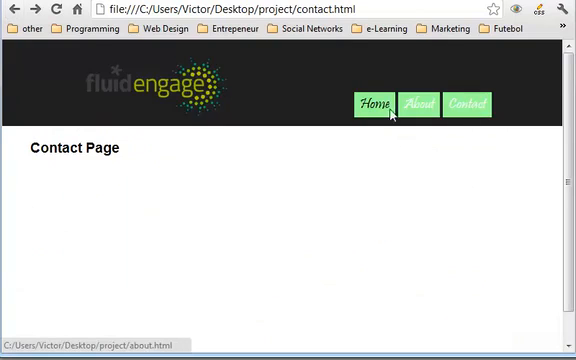
pyautogui.click(375, 103)
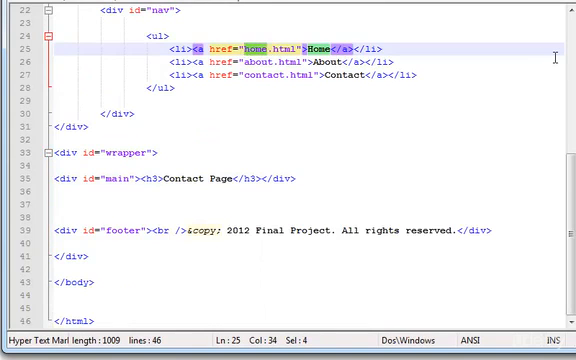
# Replace home.html with index.html in the Home link href of each page file.
pyautogui.write('index.html')
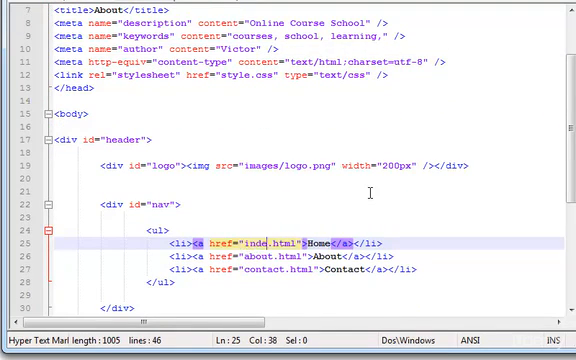
pyautogui.write('x')
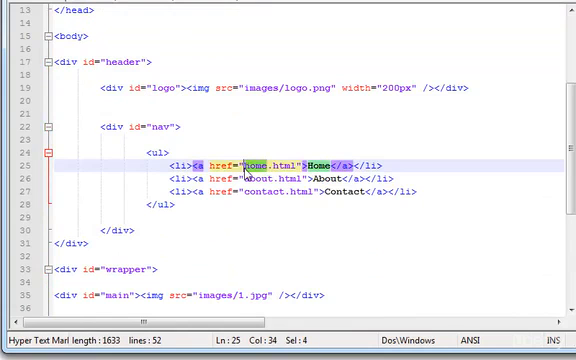
pyautogui.write('index.html')
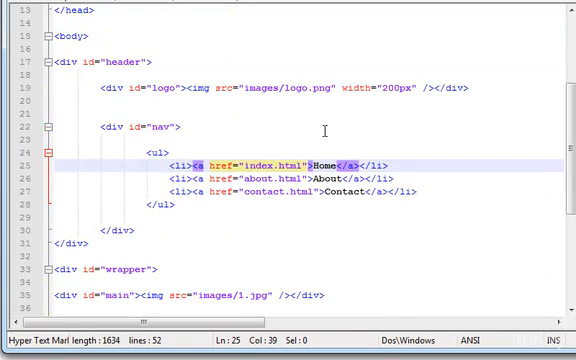
pyautogui.scroll(-3)
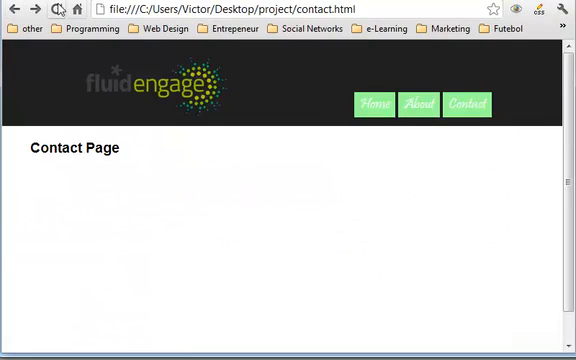
# Reload the Contact page and follow Home through to index.html.
pyautogui.click(376, 103)
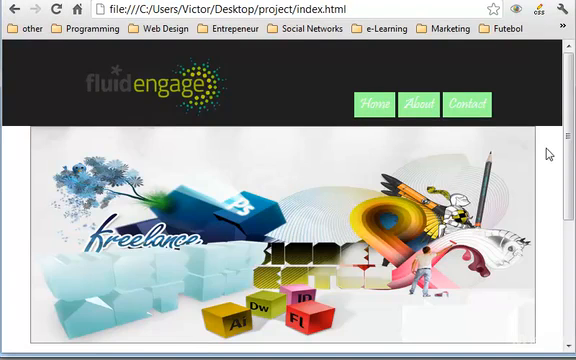
pyautogui.scroll(-3)
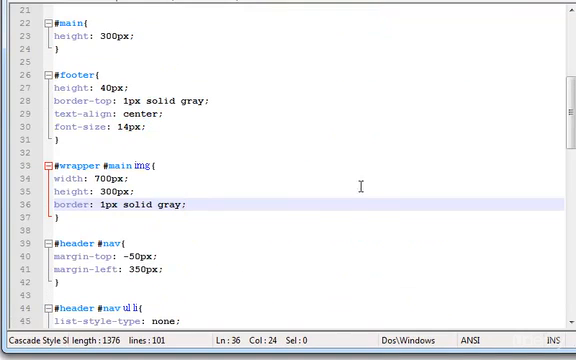
# Change the #header #nav a:active colour from white to black.
pyautogui.scroll(-3)
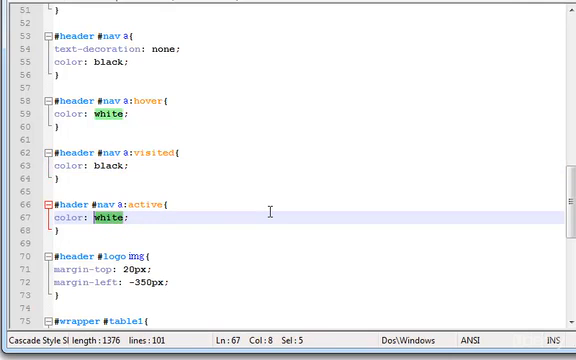
pyautogui.write('black')
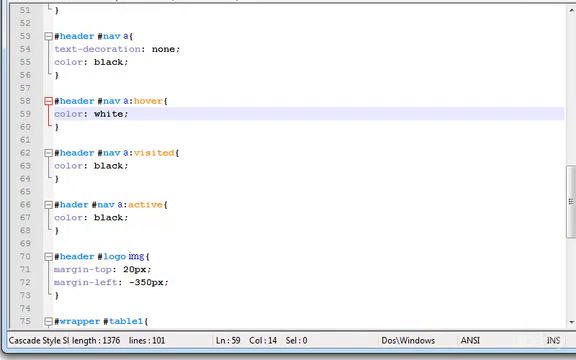
pyautogui.moveTo(411, 160)
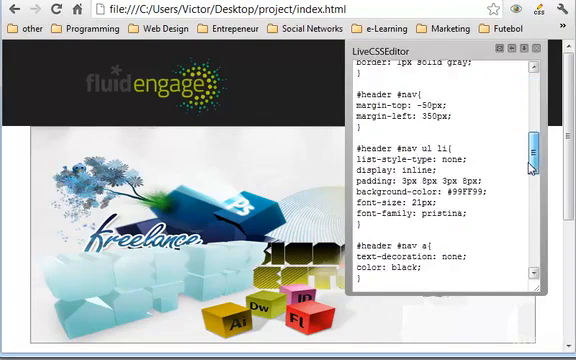
# Set the a:visited colour to black in LiveCSSEditor, then test the About and Home links.
pyautogui.scroll(-3)
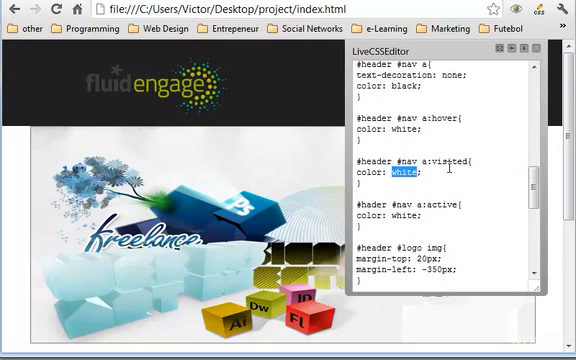
pyautogui.write('black')
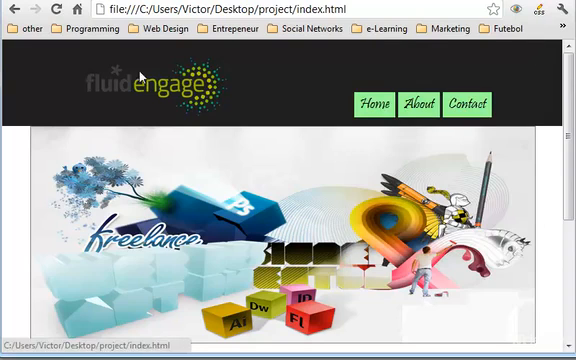
pyautogui.click(468, 103)
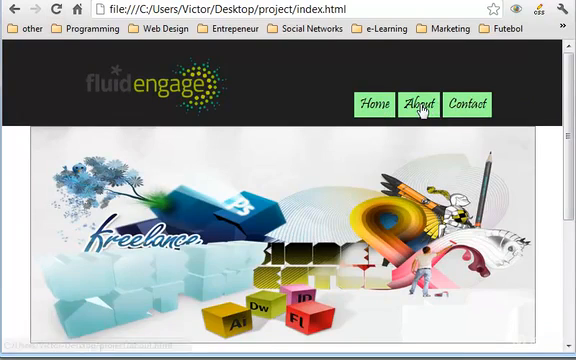
pyautogui.click(465, 103)
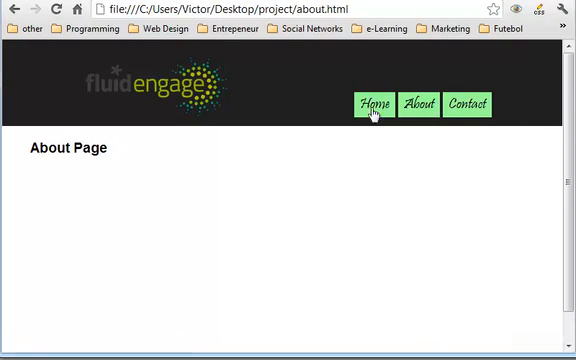
pyautogui.click(375, 103)
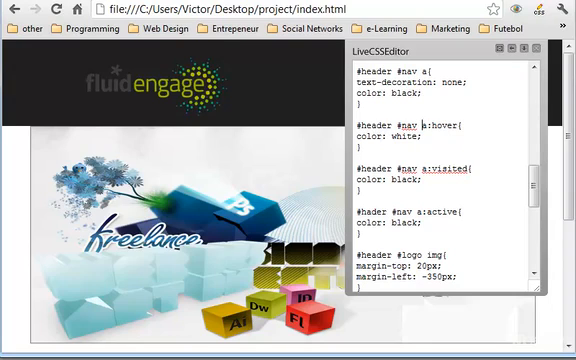
# Insert 'ul li' into the #header #nav a:hover and a:visited selectors.
pyautogui.write('ul')
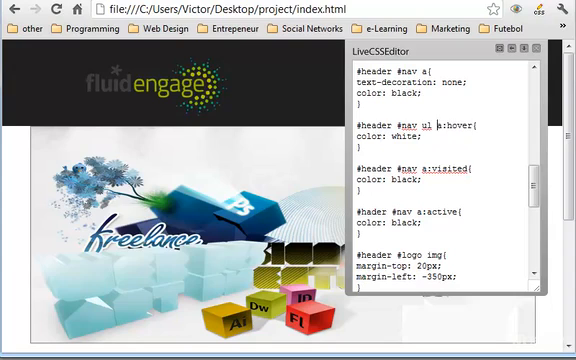
pyautogui.write('li')
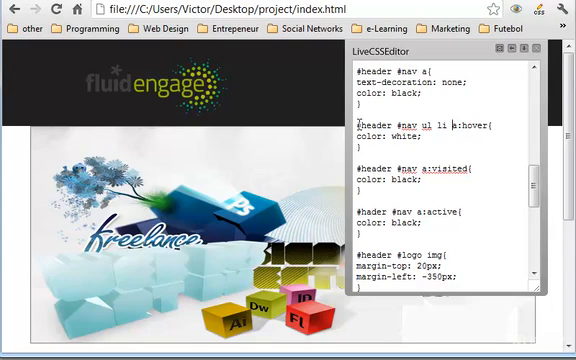
pyautogui.tripleClick(430, 122)
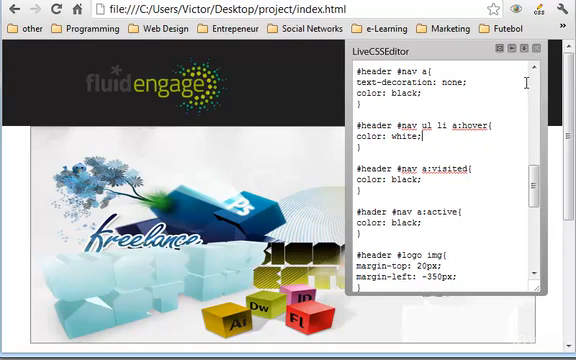
pyautogui.moveTo(512, 47)
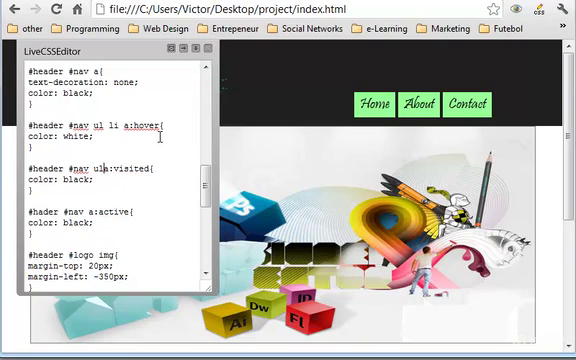
pyautogui.write('lign: center;')
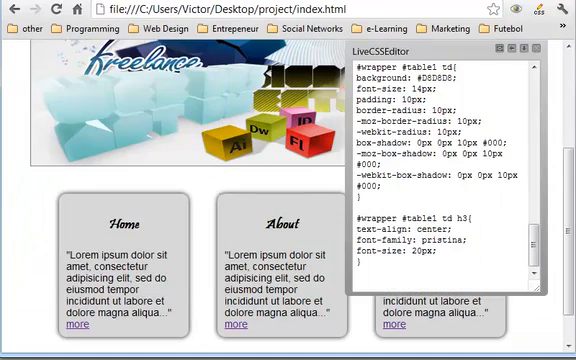
pyautogui.scroll(-3)
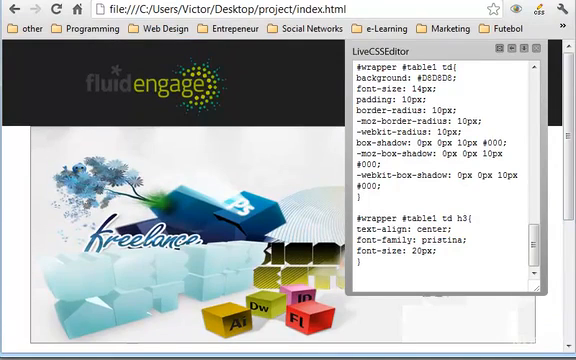